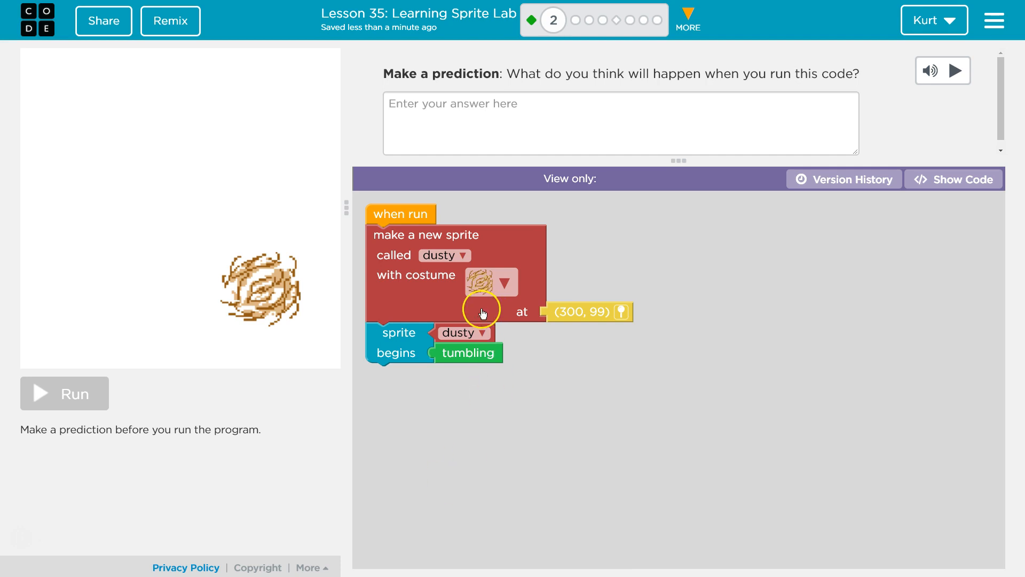
# - Start the prediction: the code creates sprite dusty at 300 x and 99 y
pyautogui.click(619, 123)
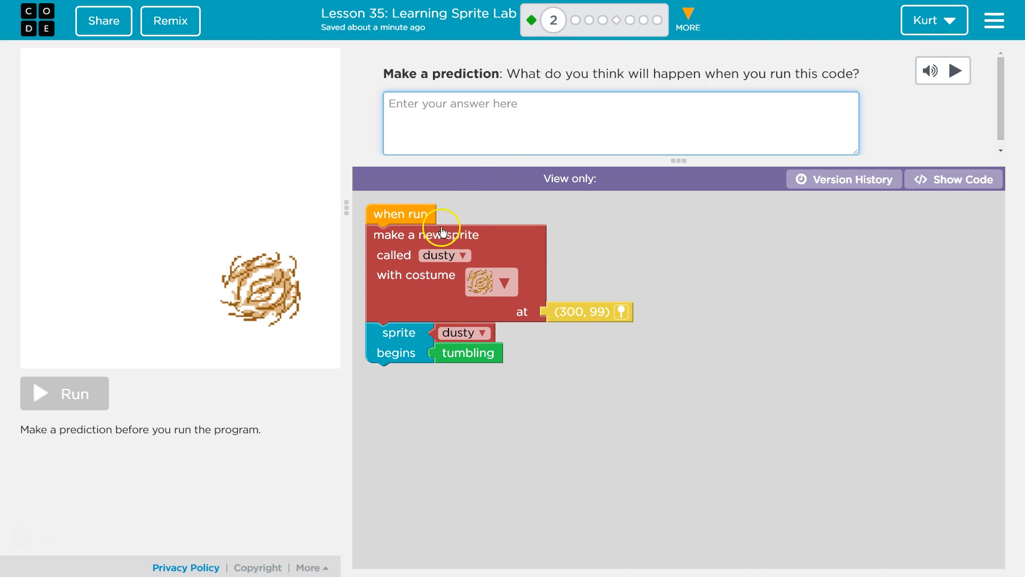
pyautogui.moveTo(481, 273)
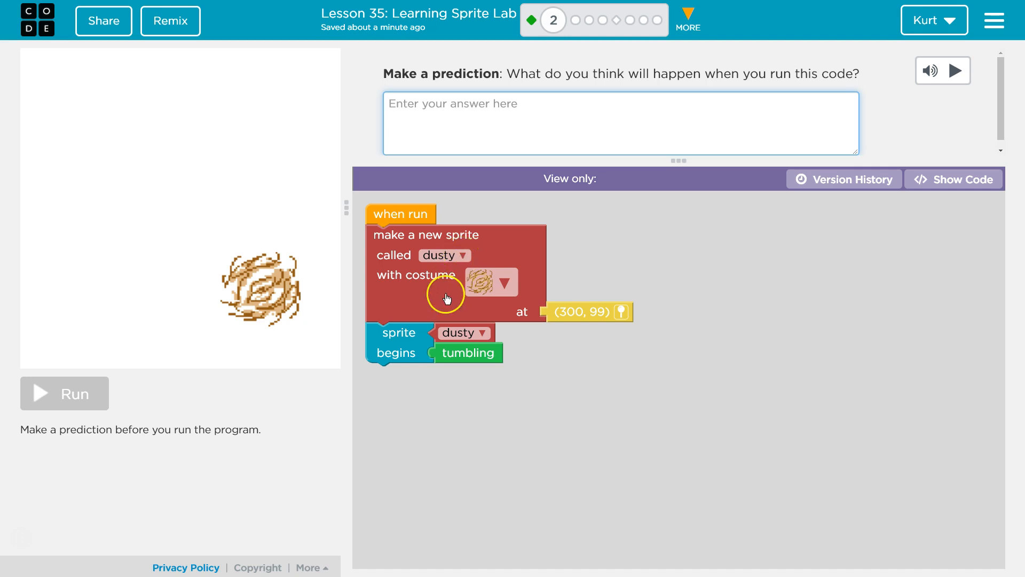
pyautogui.moveTo(340, 278)
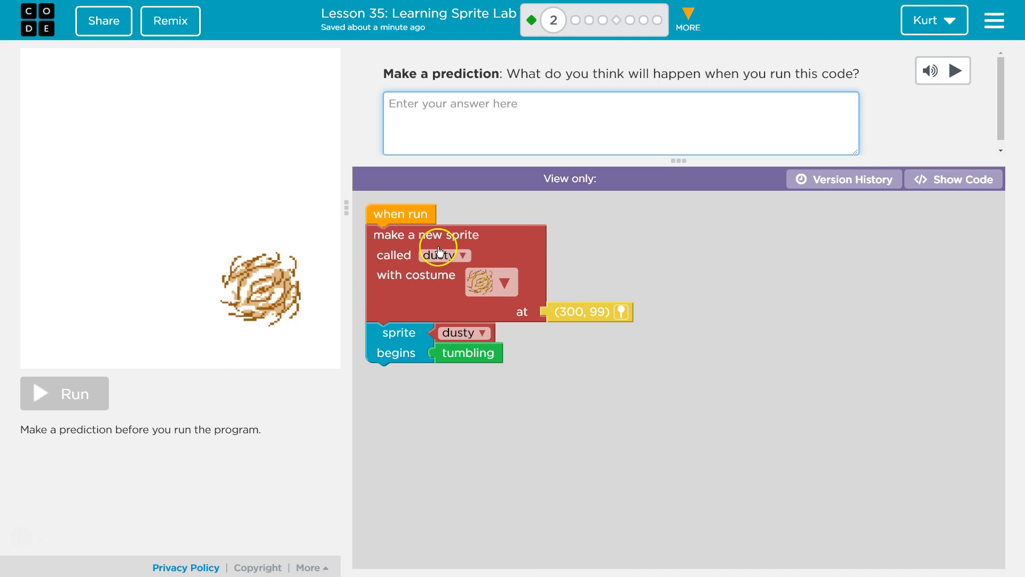
pyautogui.moveTo(588, 308)
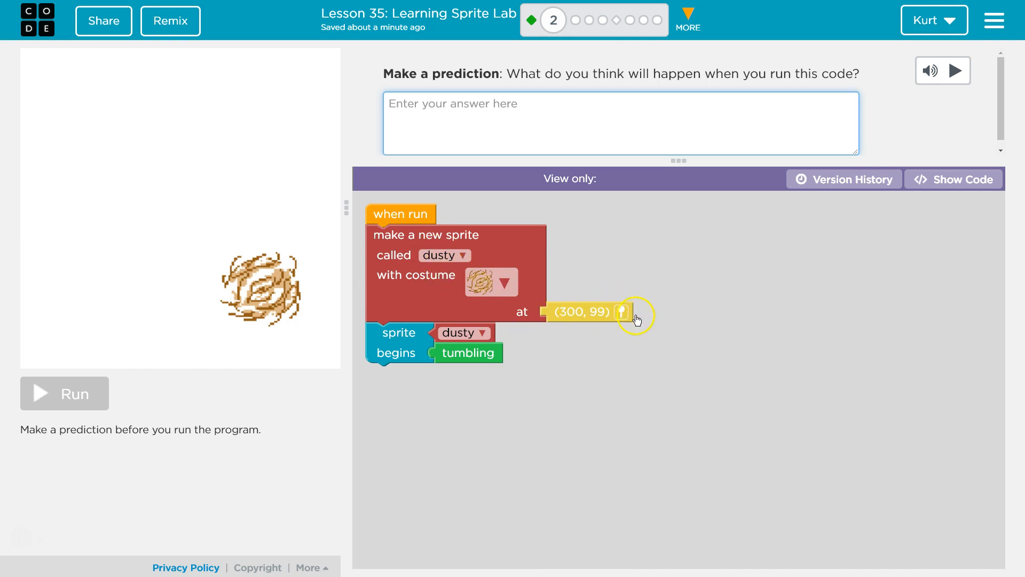
pyautogui.moveTo(574, 320)
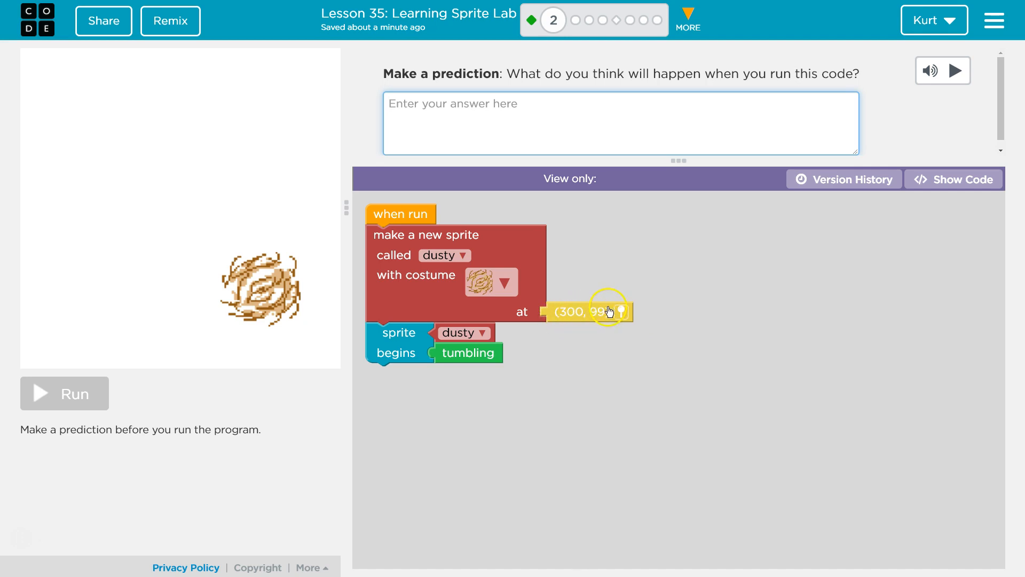
pyautogui.moveTo(573, 324)
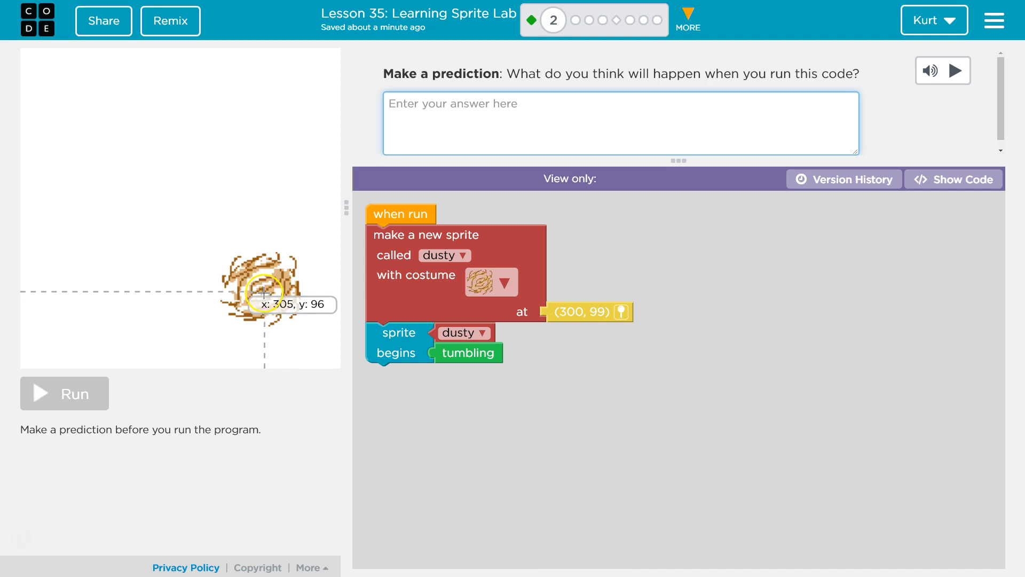
pyautogui.moveTo(270, 289)
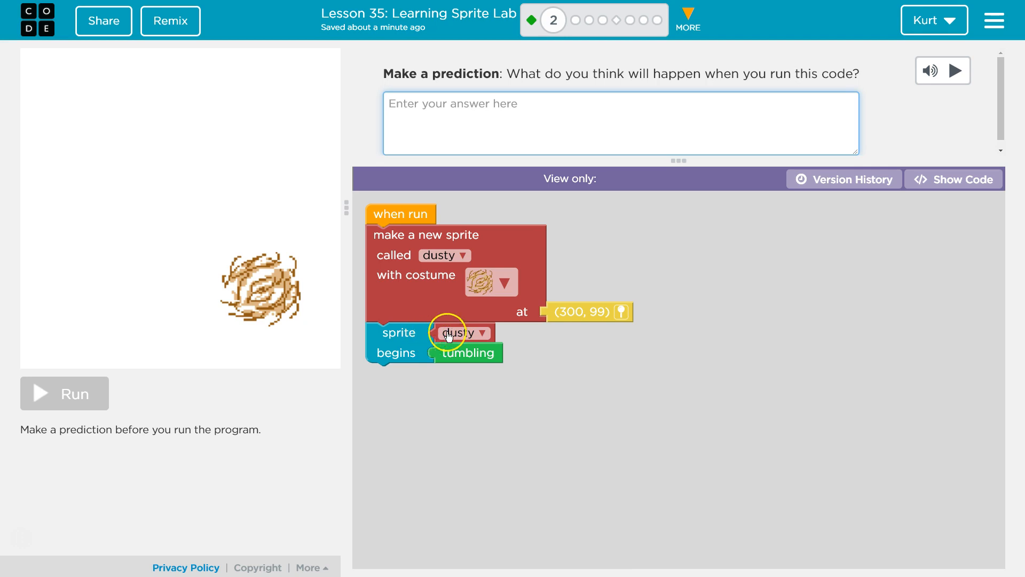
pyautogui.moveTo(277, 303)
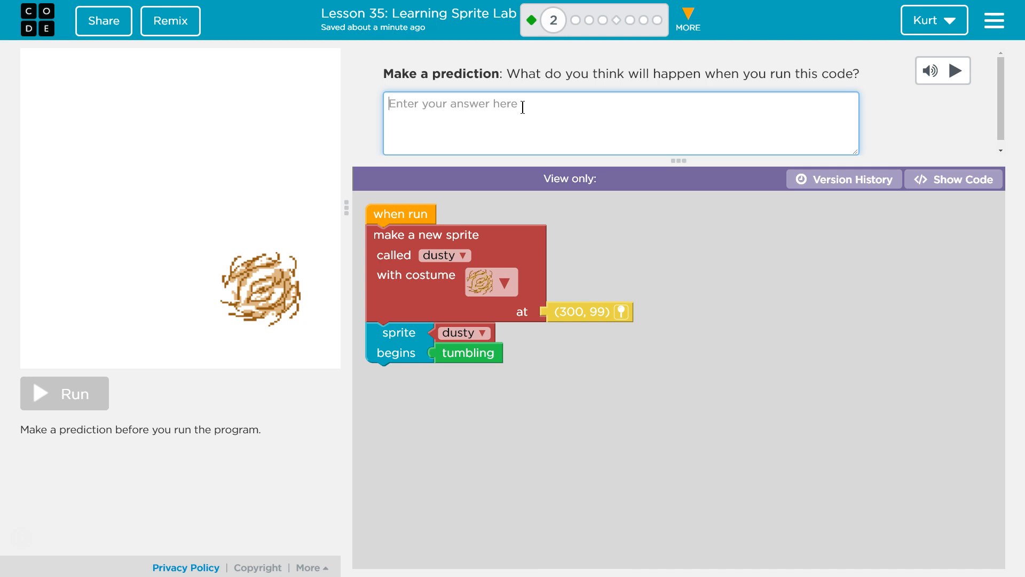
pyautogui.write('W')
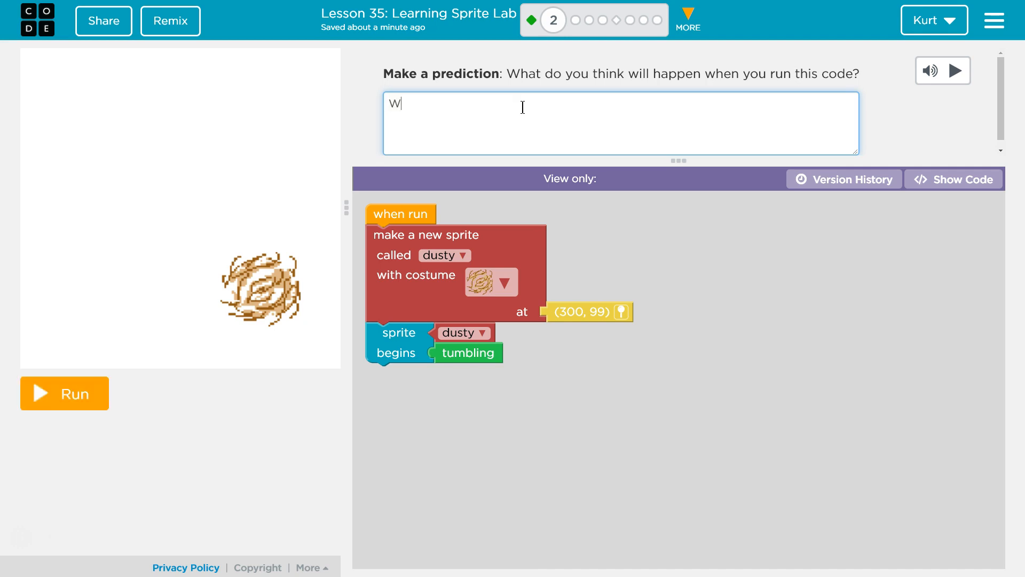
pyautogui.click(64, 393)
pyautogui.write('The code cre')
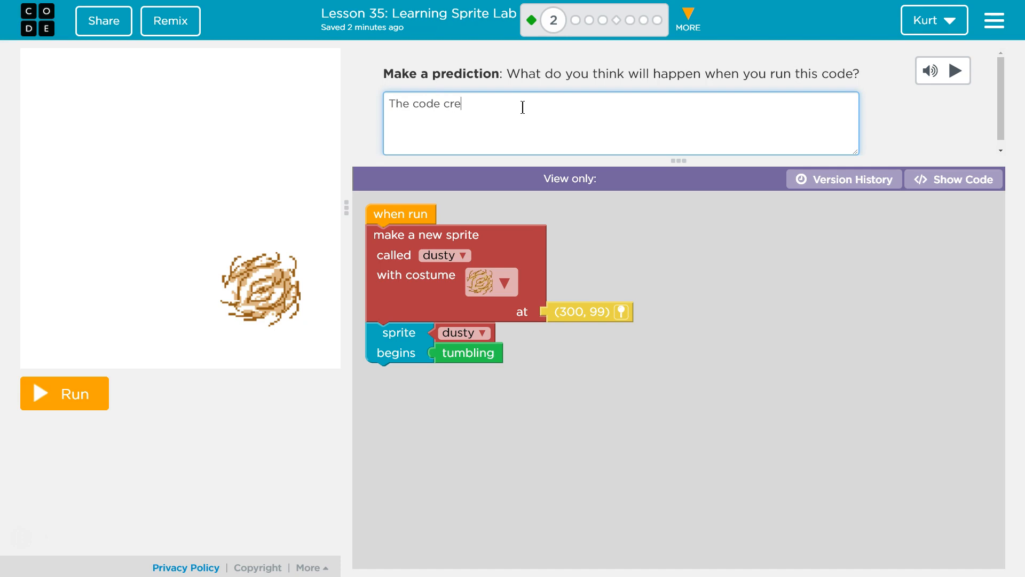
pyautogui.write('ates a sprite nam')
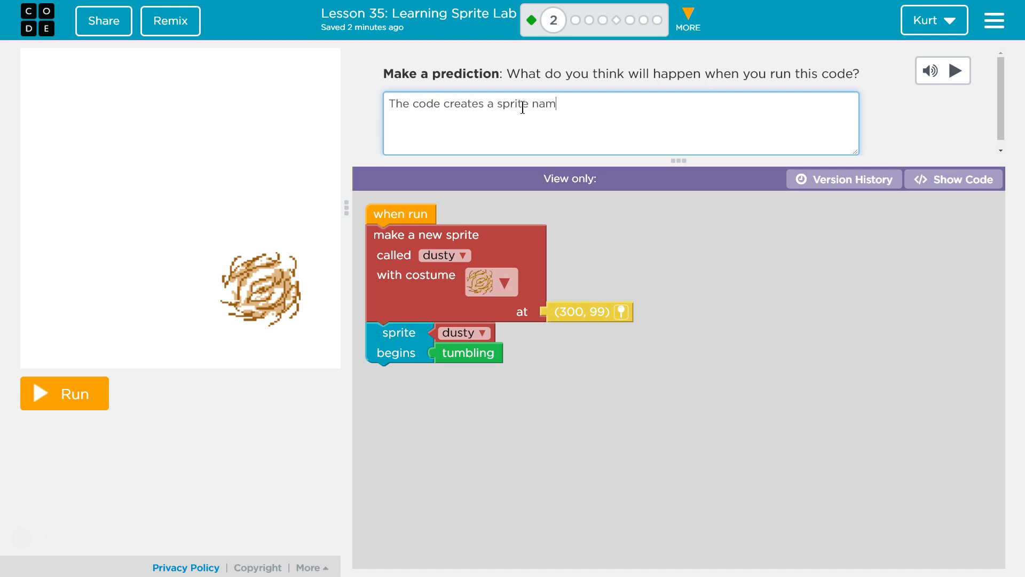
pyautogui.write('ed dusty at')
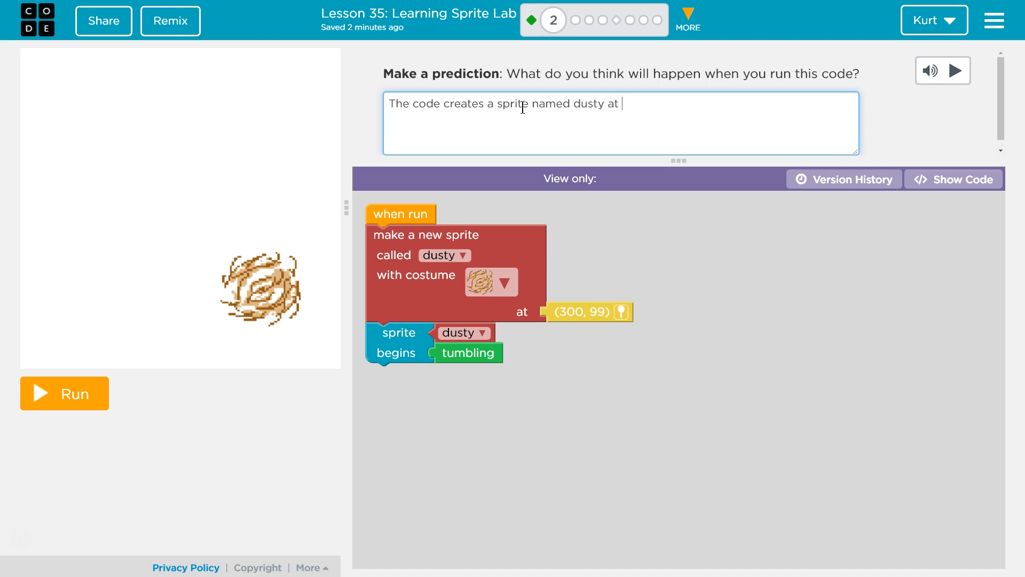
pyautogui.write('3000')
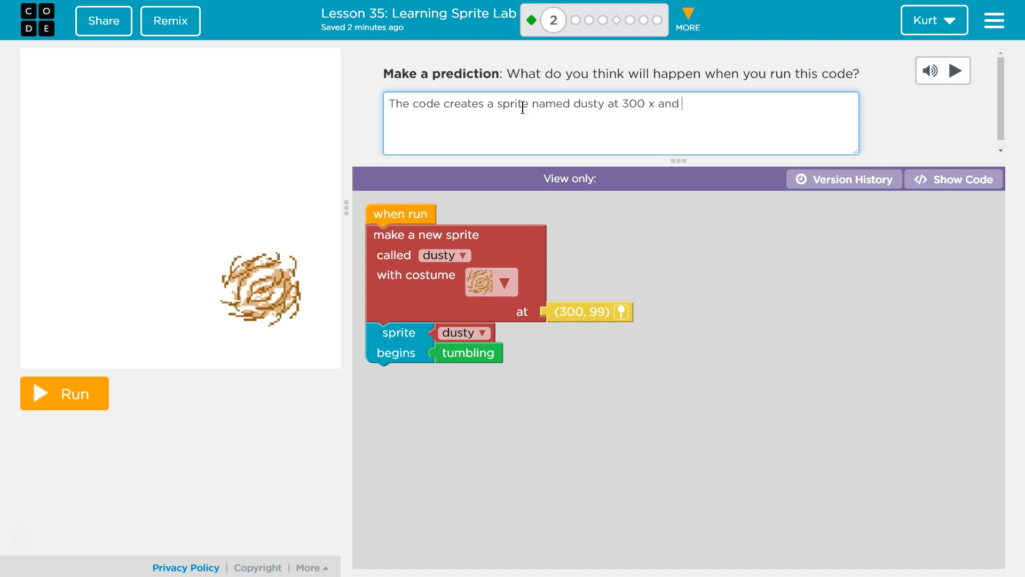
pyautogui.write('999 y.')
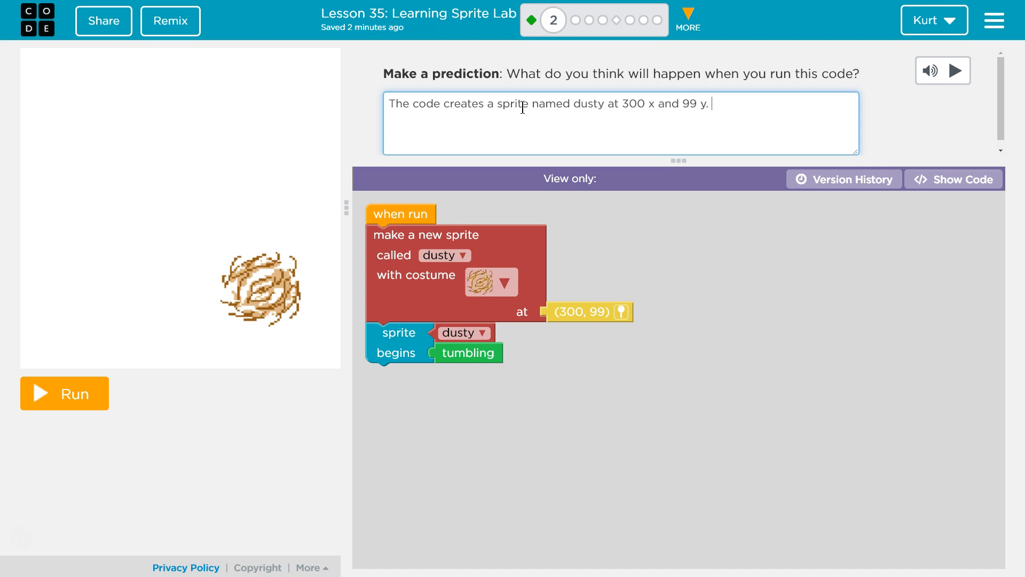
# - Add that dusty then moves across the screen, and run the program
pyautogui.write('Then,')
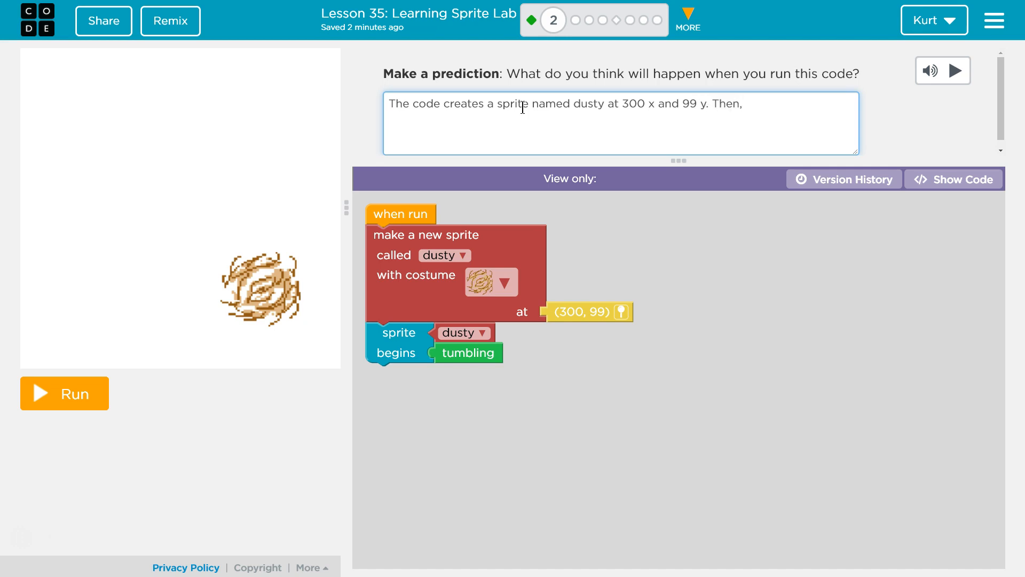
pyautogui.write('the code')
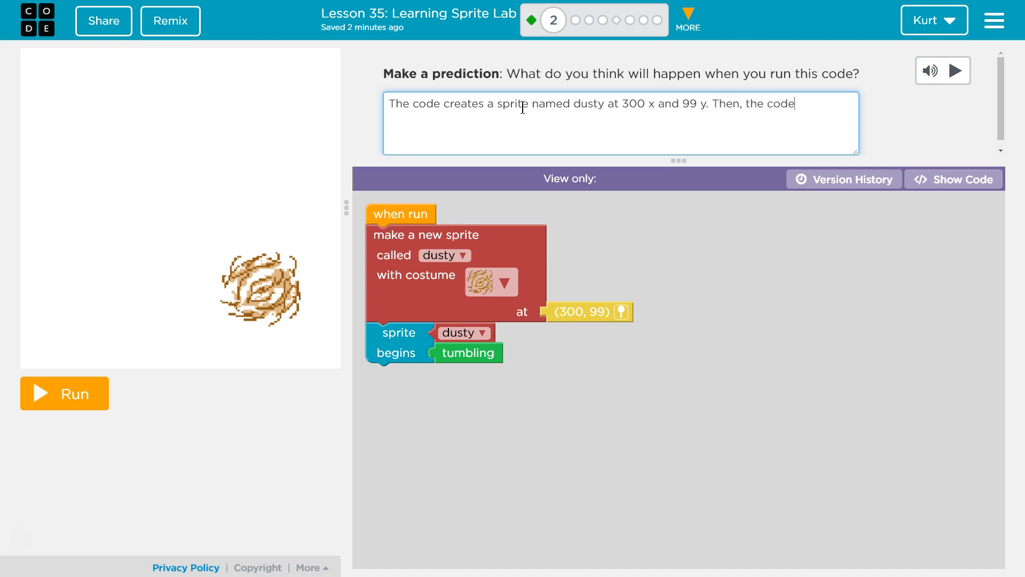
pyautogui.write('makes d')
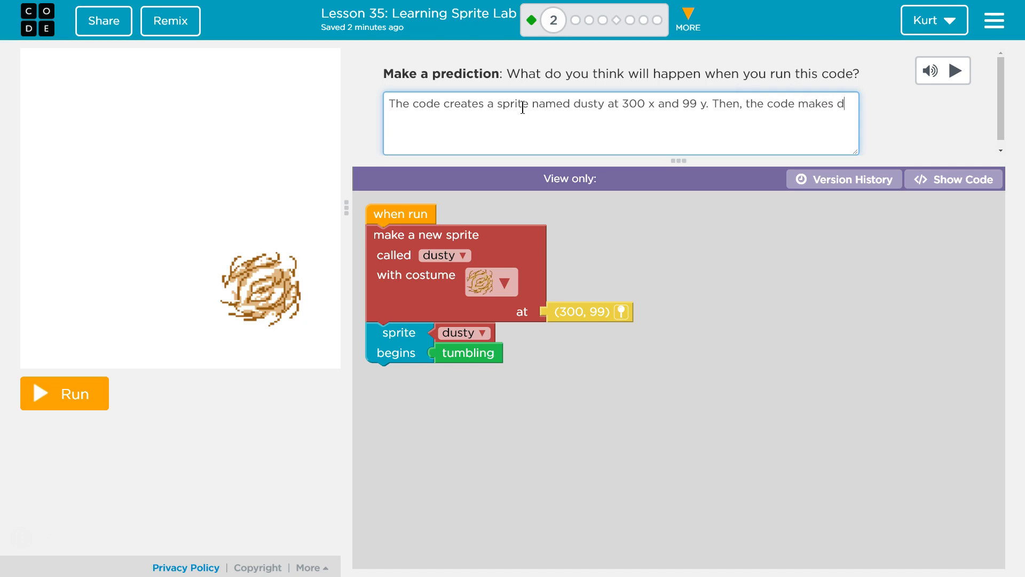
pyautogui.write('usty move ac')
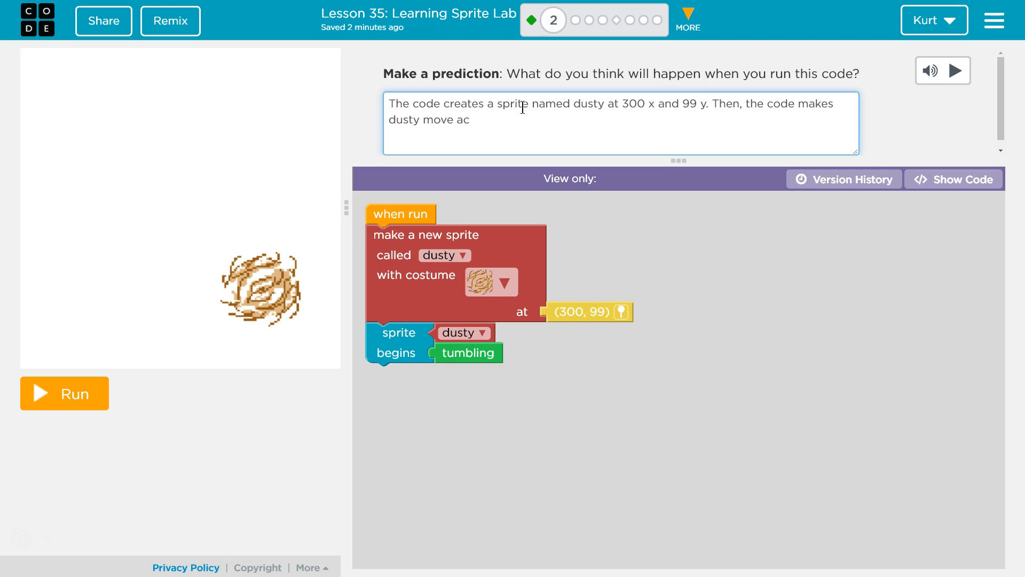
pyautogui.write('ross')
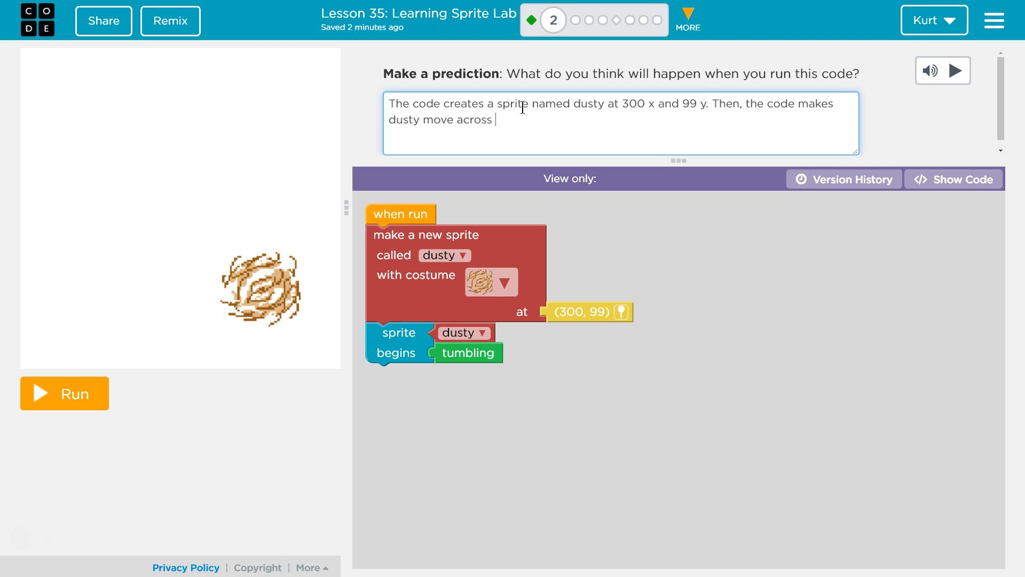
pyautogui.write('the screen.')
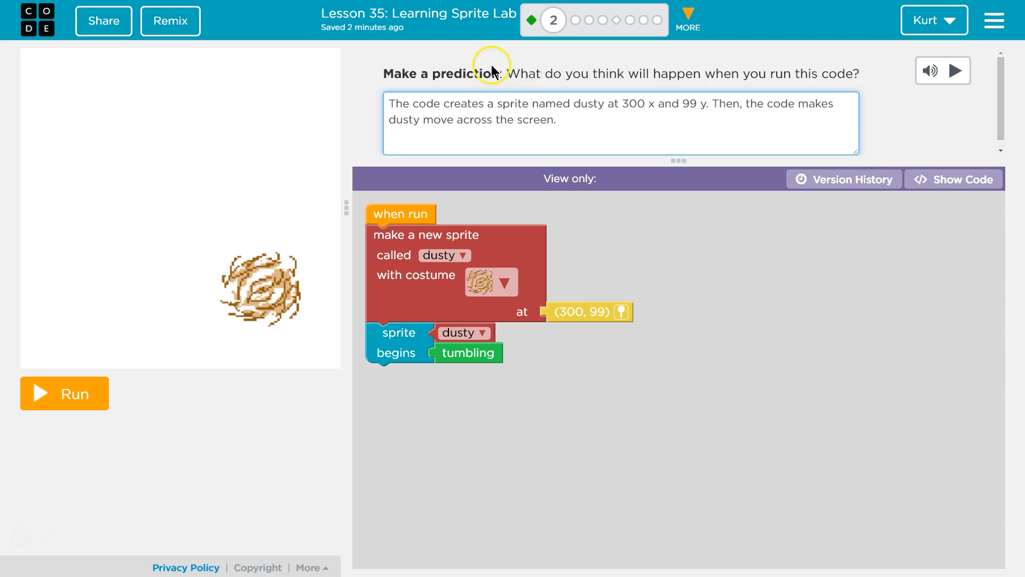
pyautogui.moveTo(609, 155)
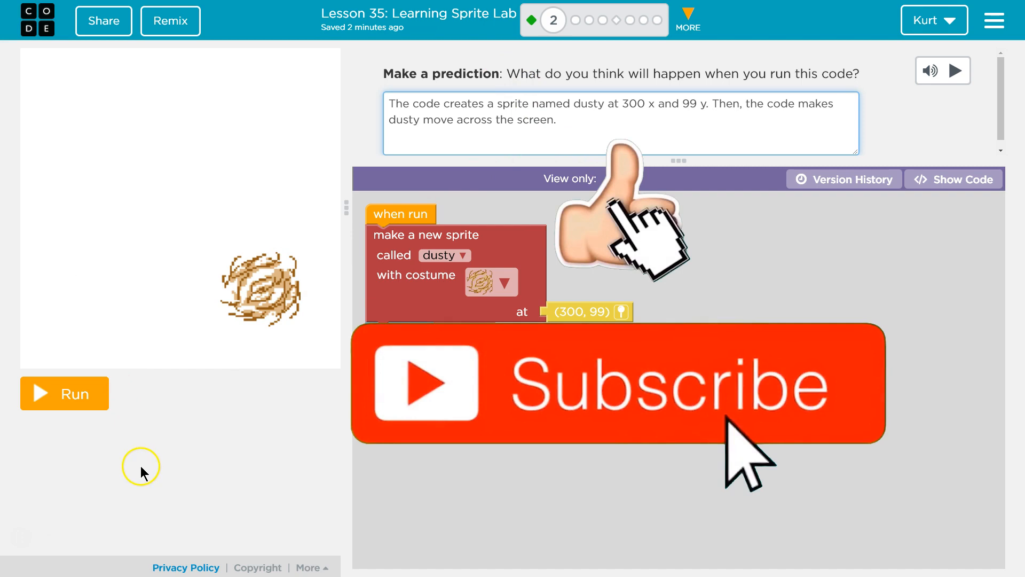
pyautogui.click(64, 393)
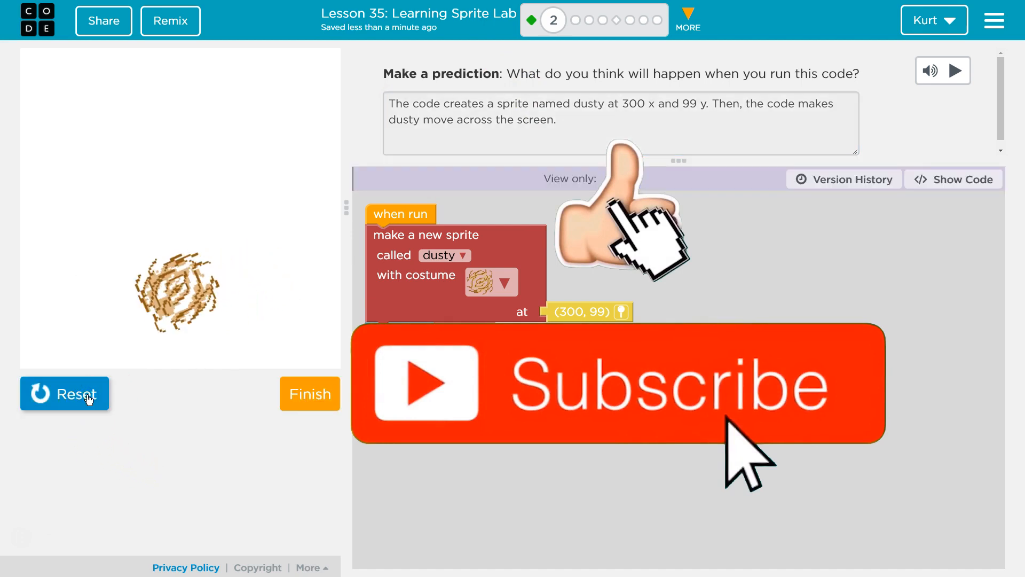